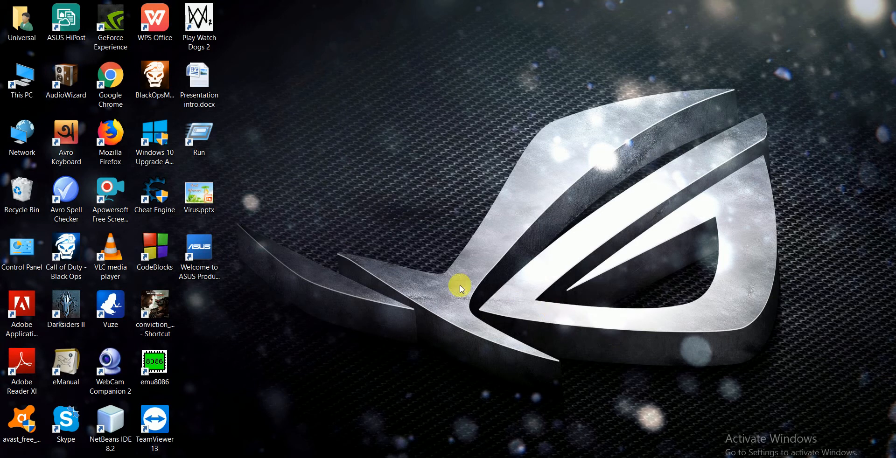
Step: Launch emu8086 and start a new source file from an empty workspace
click(155, 363)
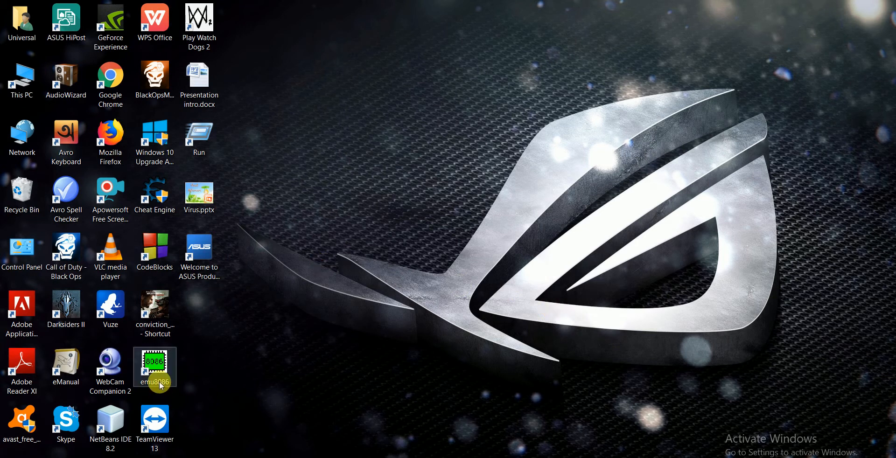
mouse_move(475, 190)
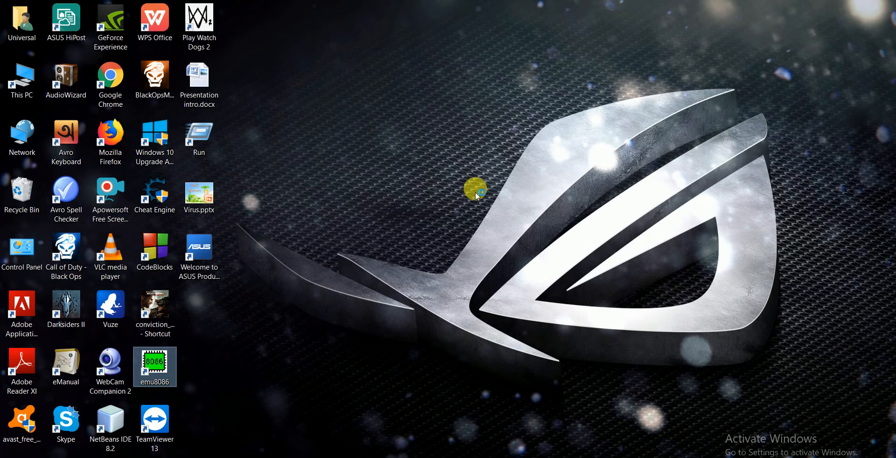
double_click(154, 367)
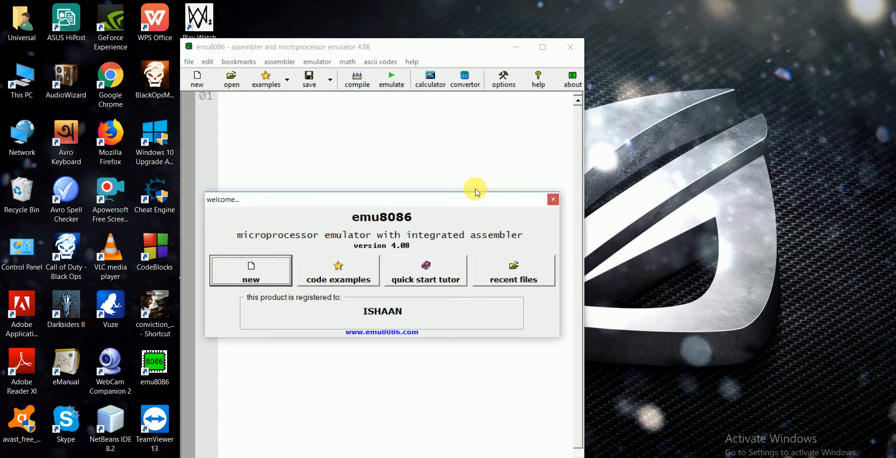
click(251, 271)
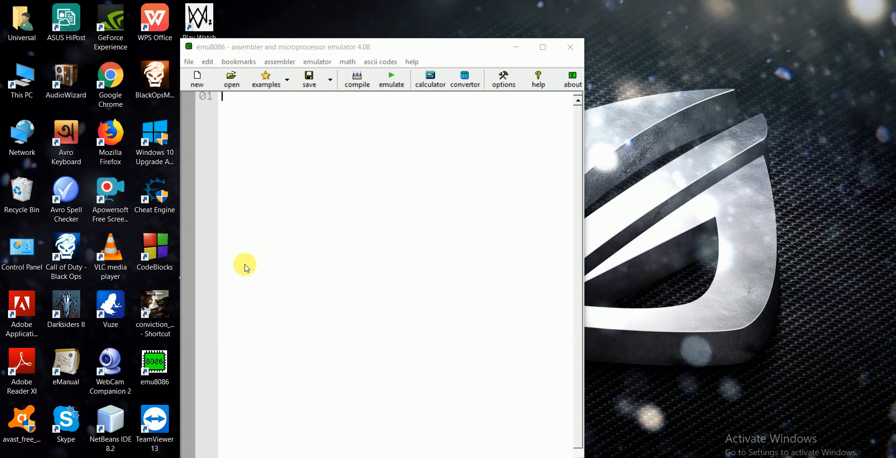
click(197, 80)
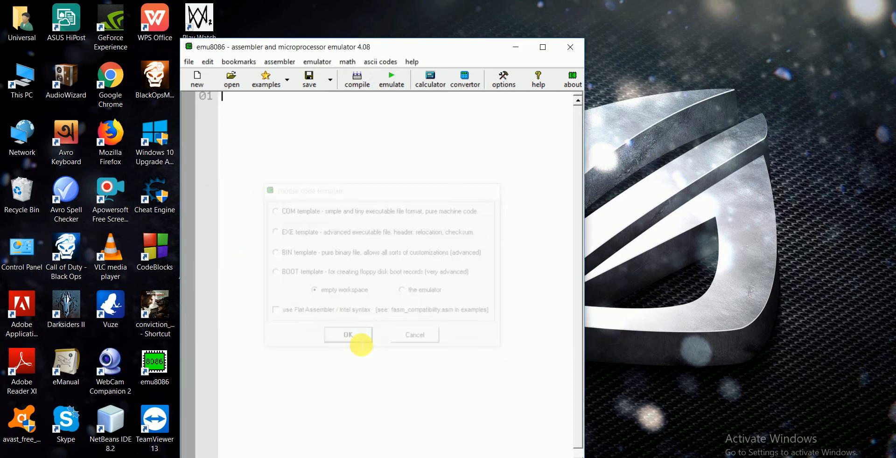
click(349, 335)
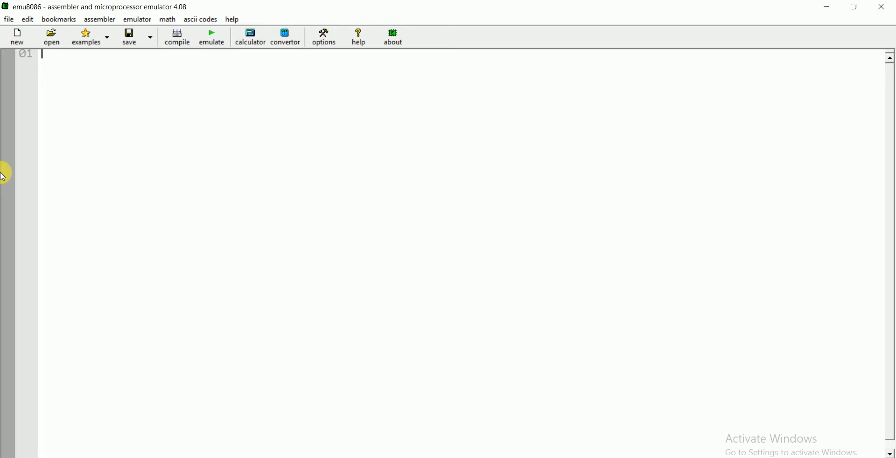
Step: Begin the .MODEL directive on line 1 of the editor
text(.MOD)
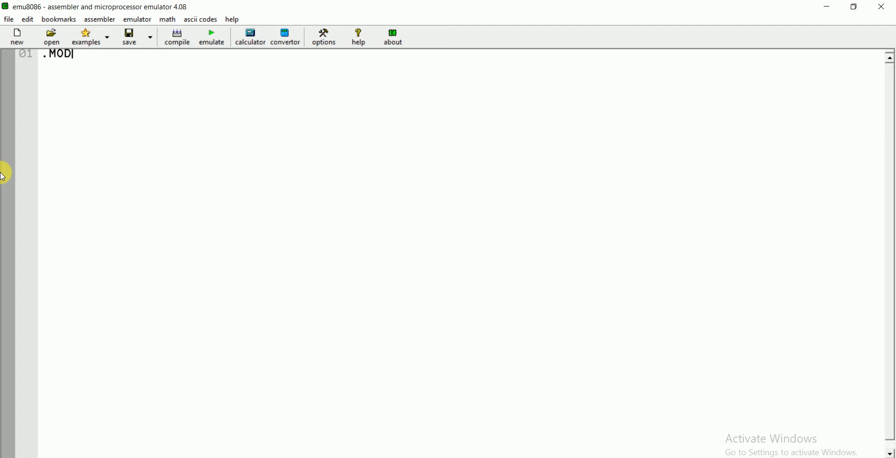
Step: Write .MODEL SMALL, .STACK 100H and .CODE directives, ending on a new line
text(EL SMALL)
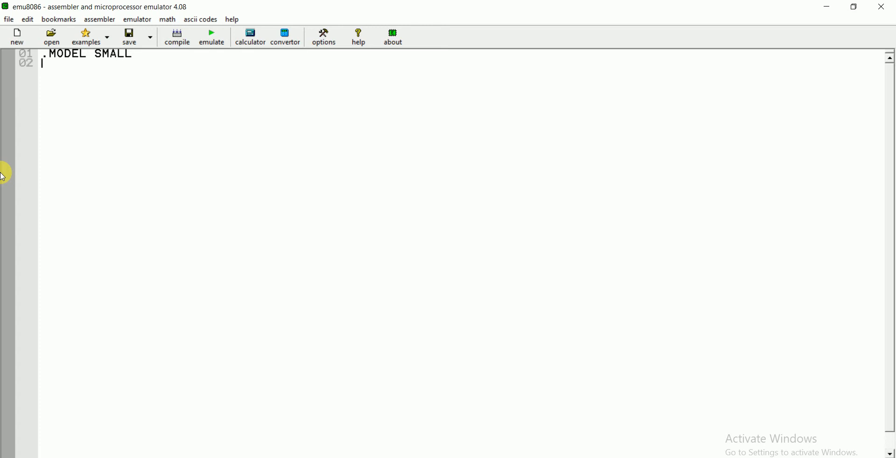
text(STACK)
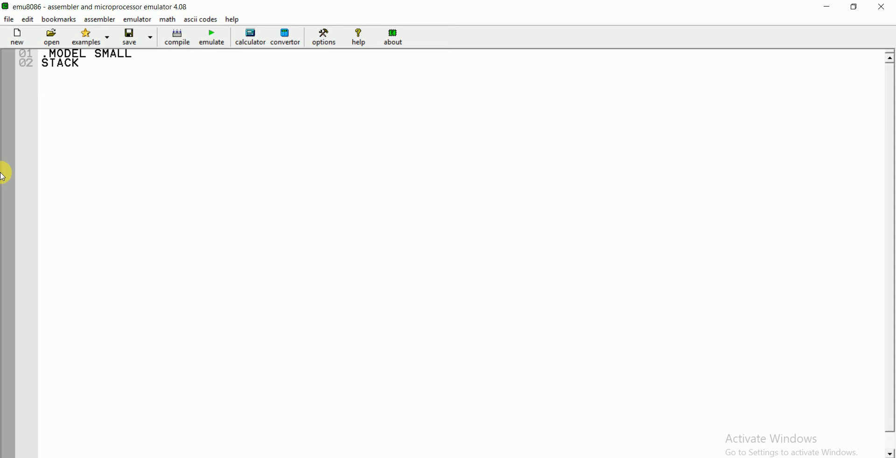
key(Backspace)
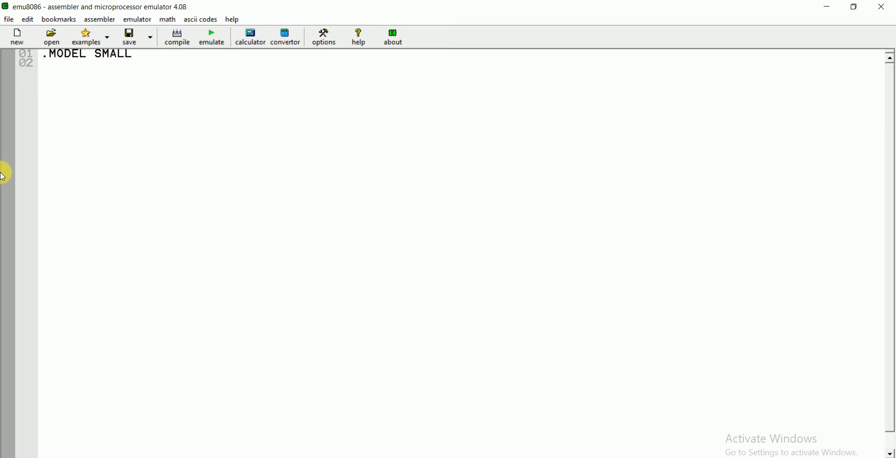
text(.STAC)
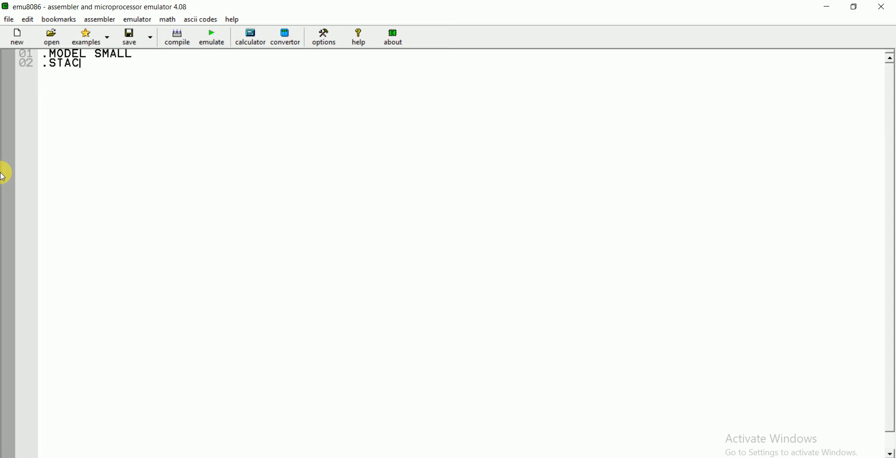
text(K 100)
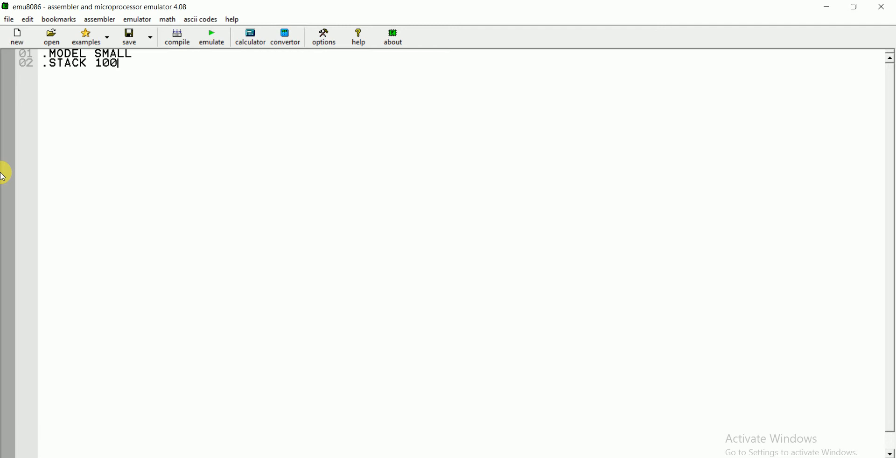
text(H)
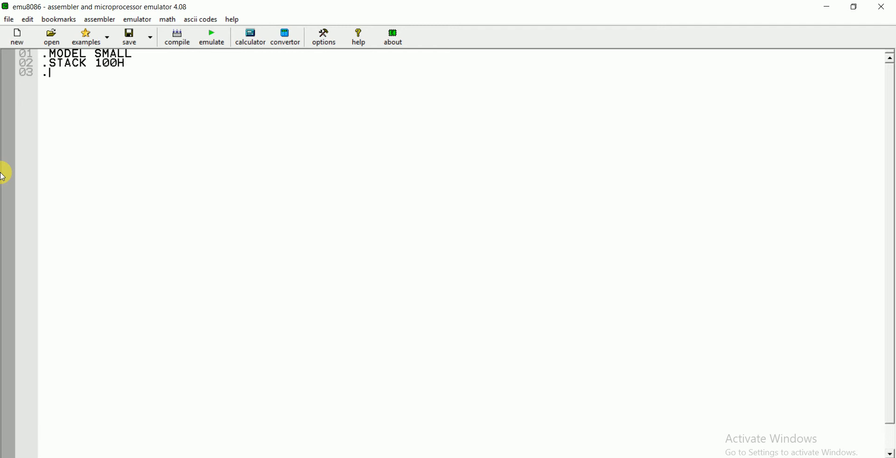
text(CODE)
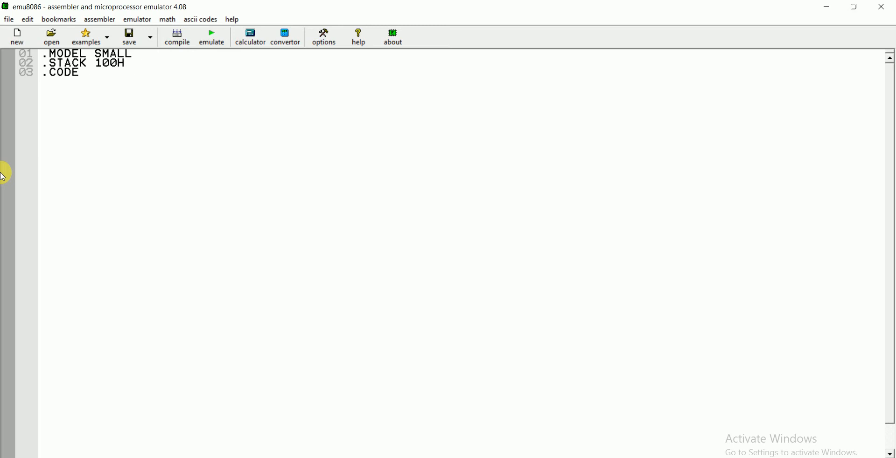
key(enter)
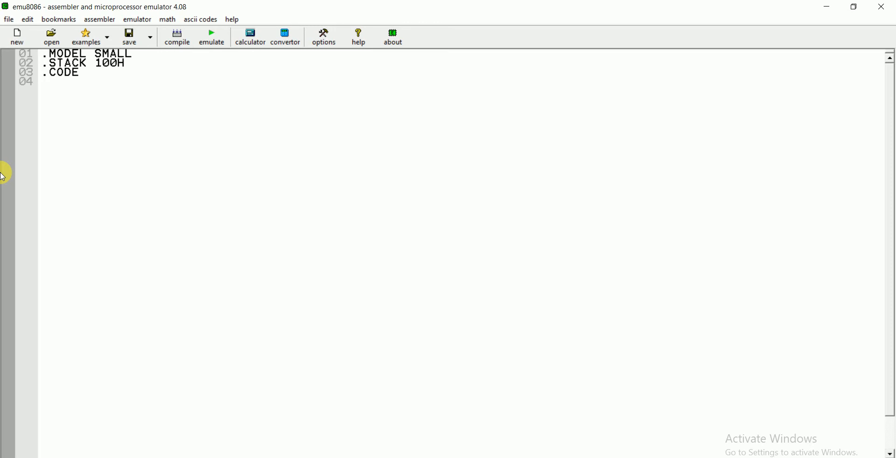
mouse_move(91, 94)
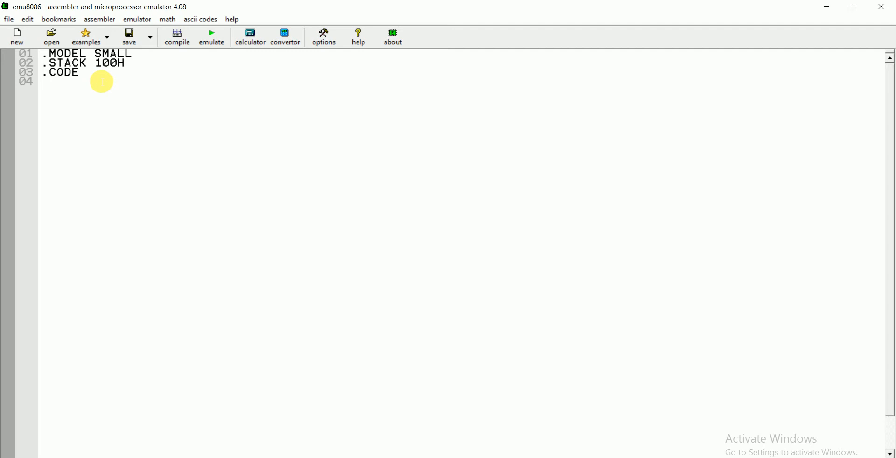
Step: Add MAIN PROC below .CODE with blank lines left for the body
click(97, 82)
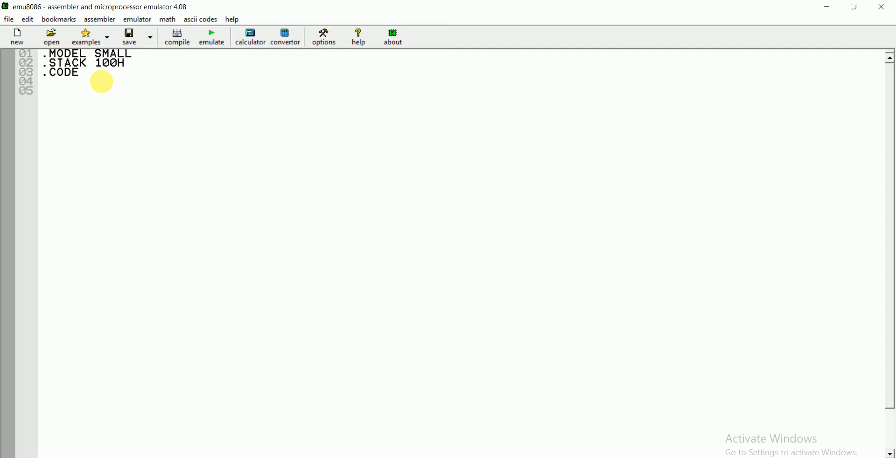
text(MAIN P)
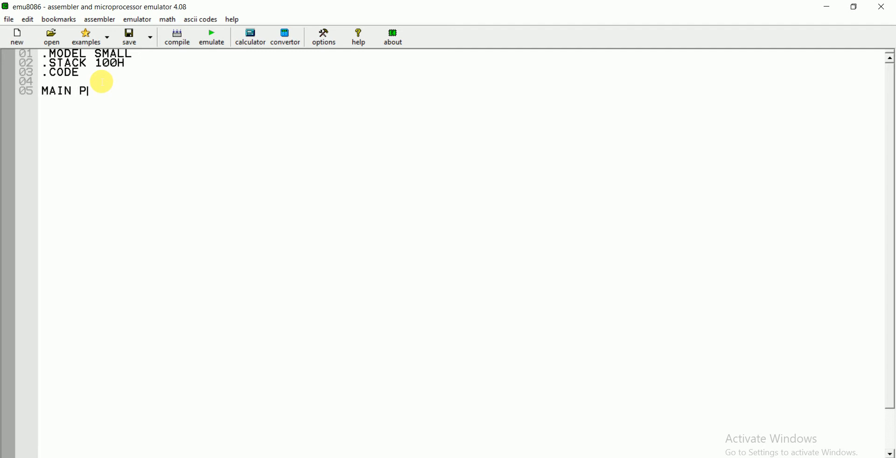
text(ROC)
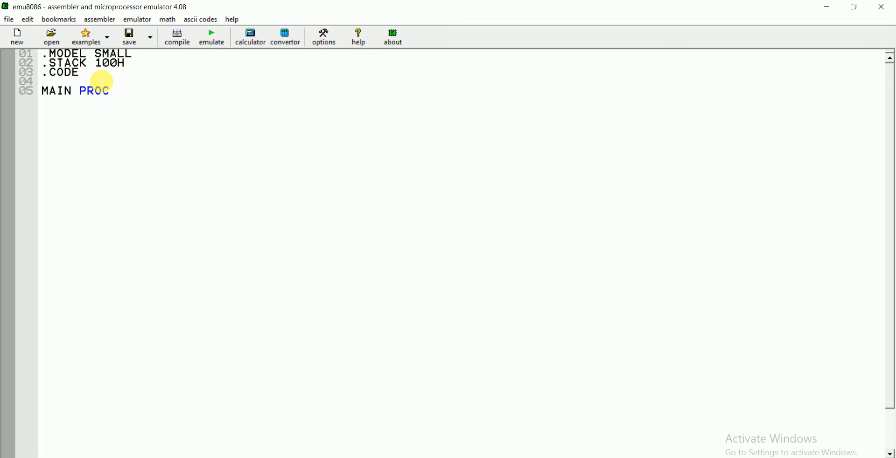
key(enter)
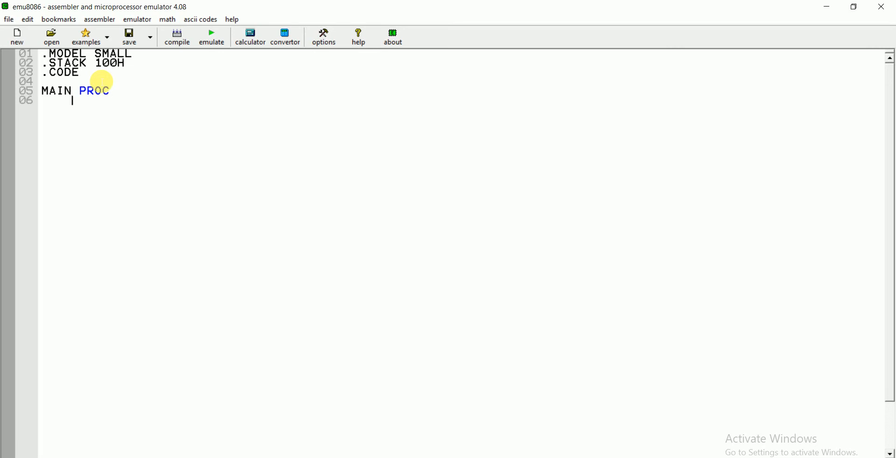
key(enter)
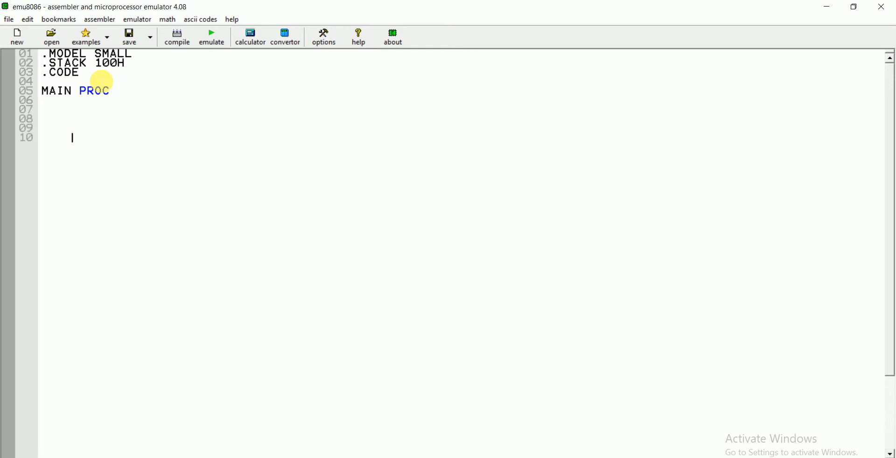
Step: Write the exit lines MOV AH,4CH, INT 21H, then MAIN ENDP and END MAIN
text(MOV)
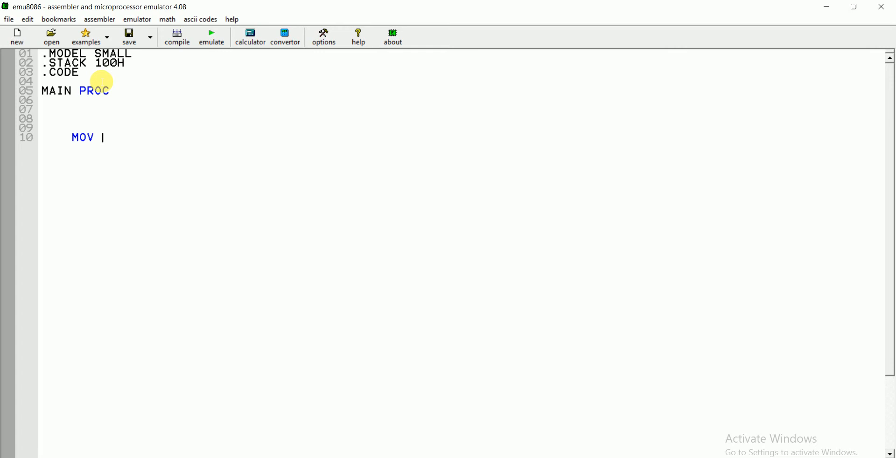
text(A)
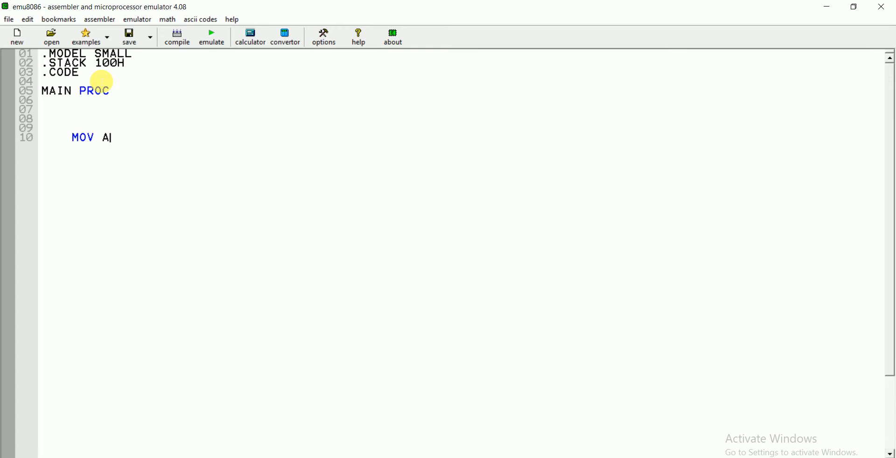
text(H,)
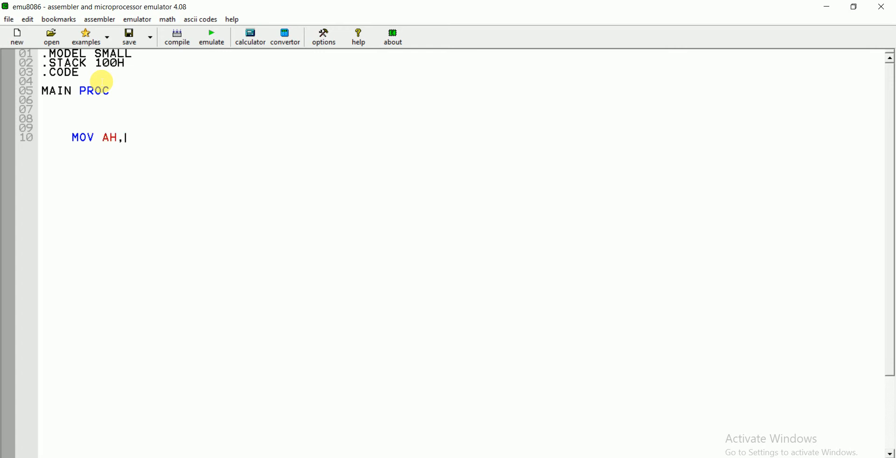
text(4CH)
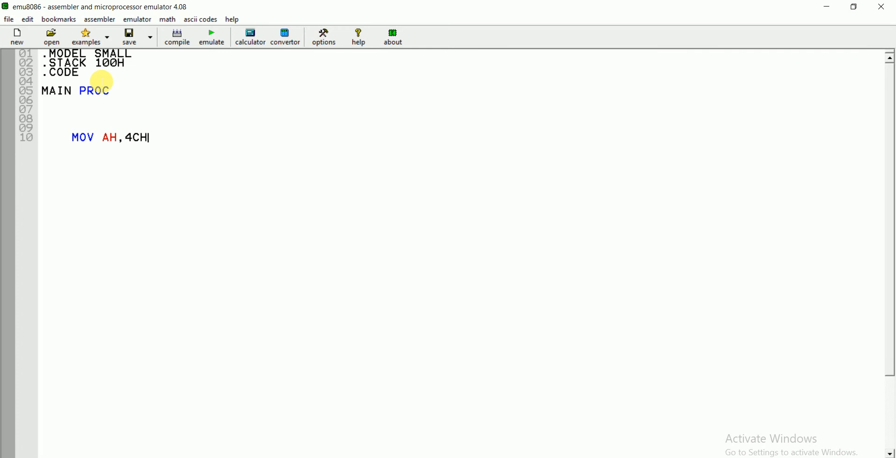
text(INT 2)
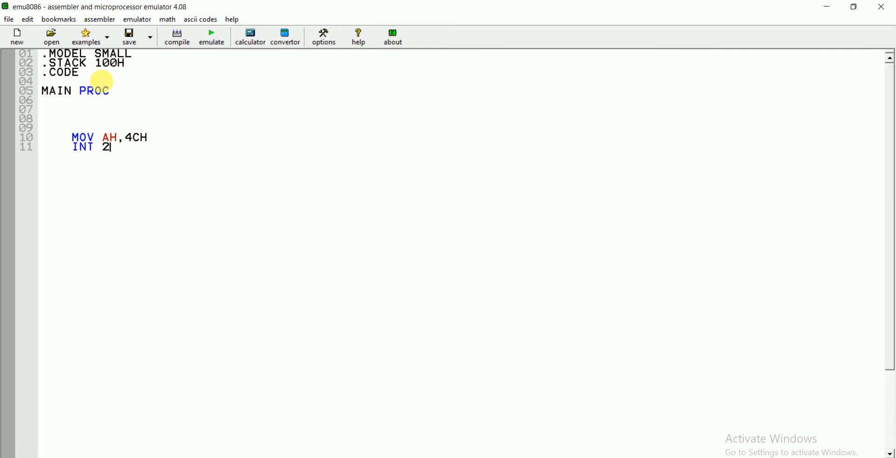
text(1H)
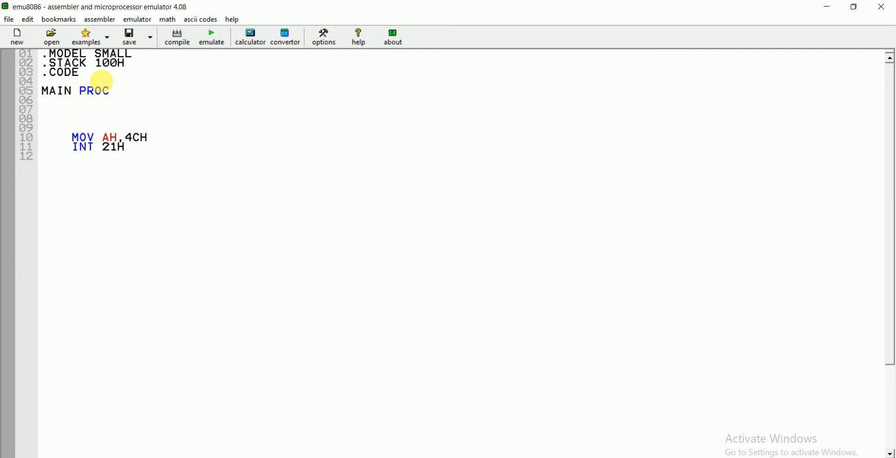
text(MAIN)
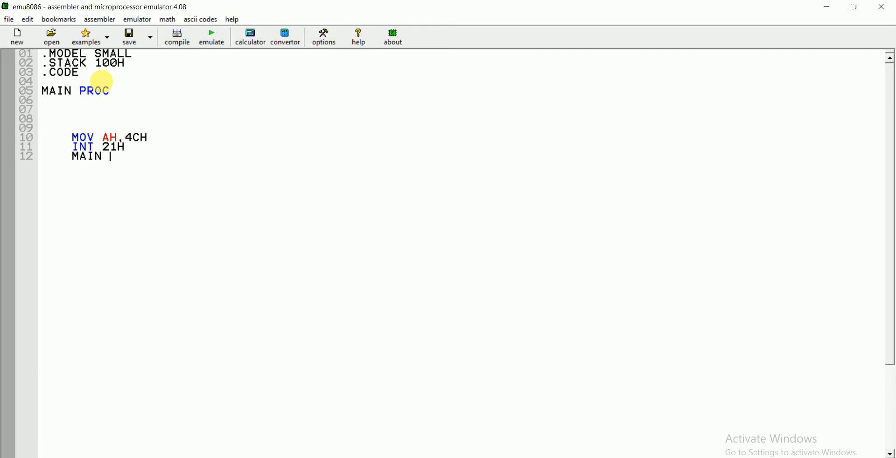
text(ENP)
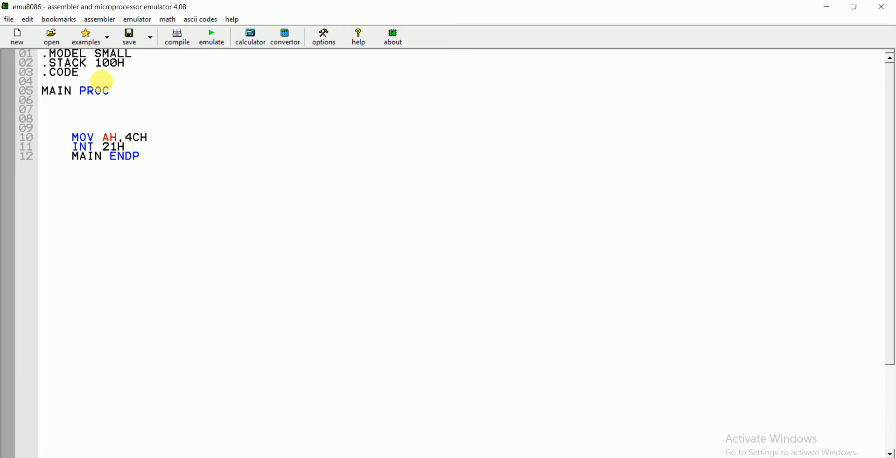
mouse_move(159, 157)
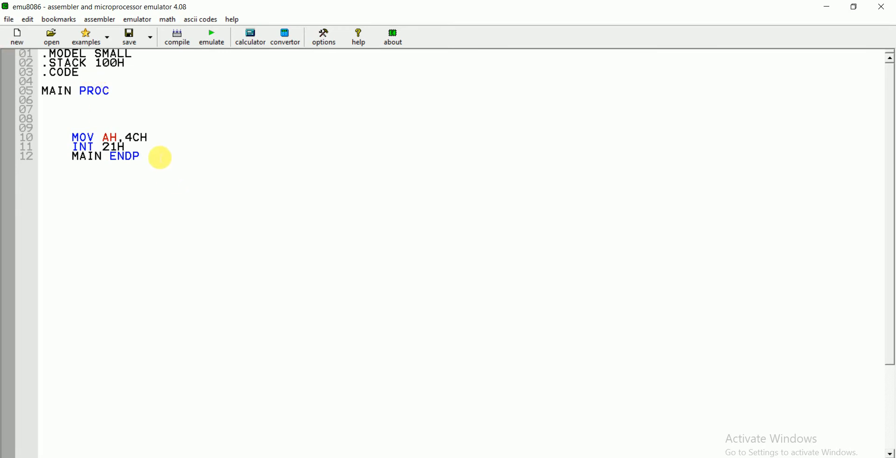
double_click(124, 156)
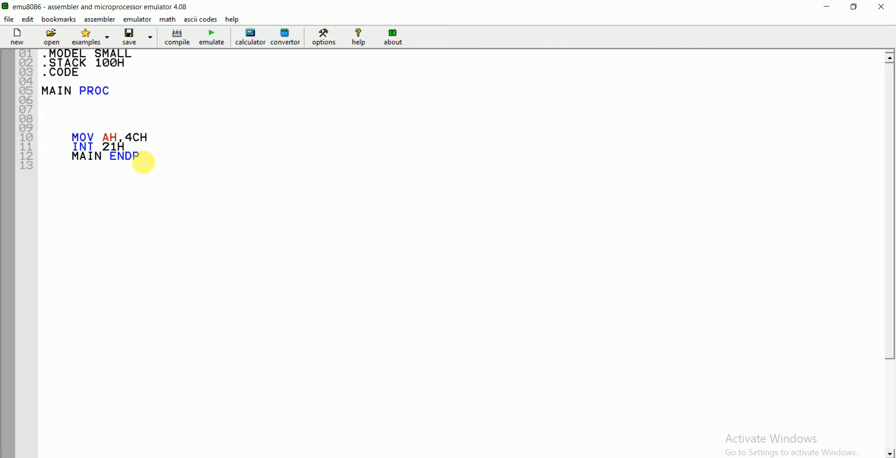
text(END MAIN)
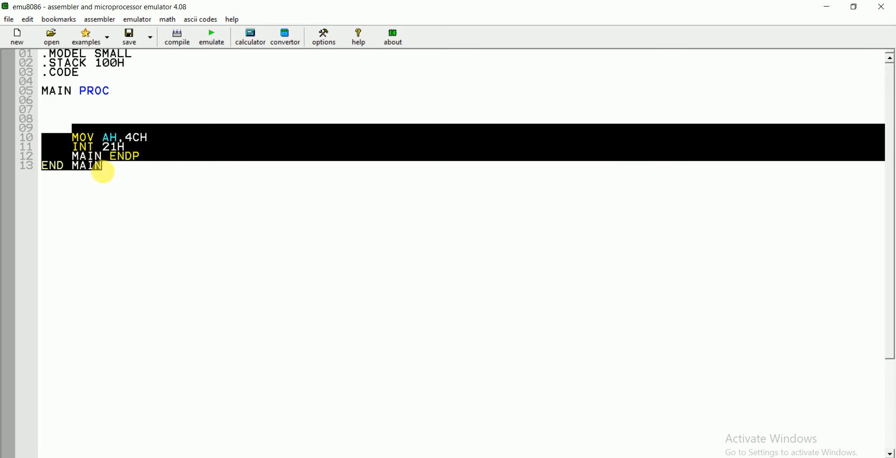
Step: Place the insertion point on blank line 7 inside MAIN PROC
click(105, 166)
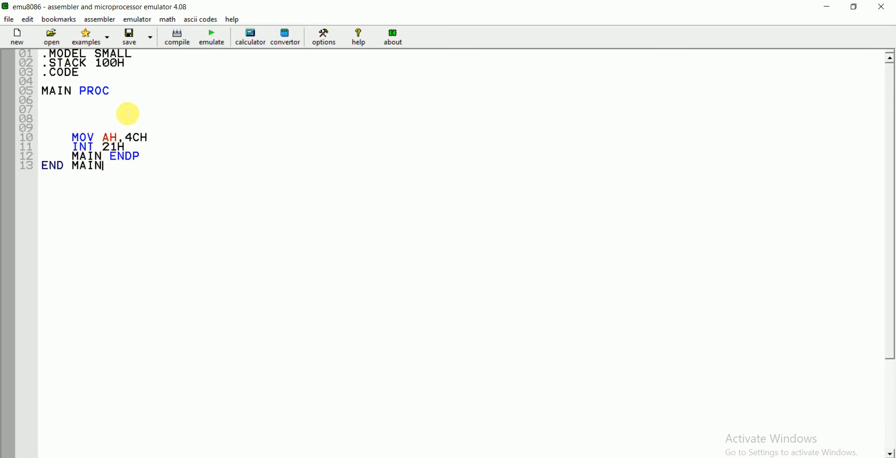
click(85, 111)
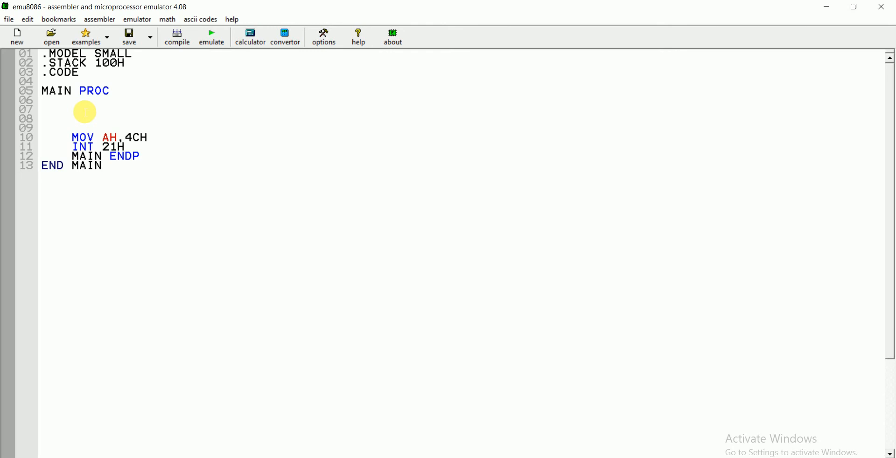
click(86, 110)
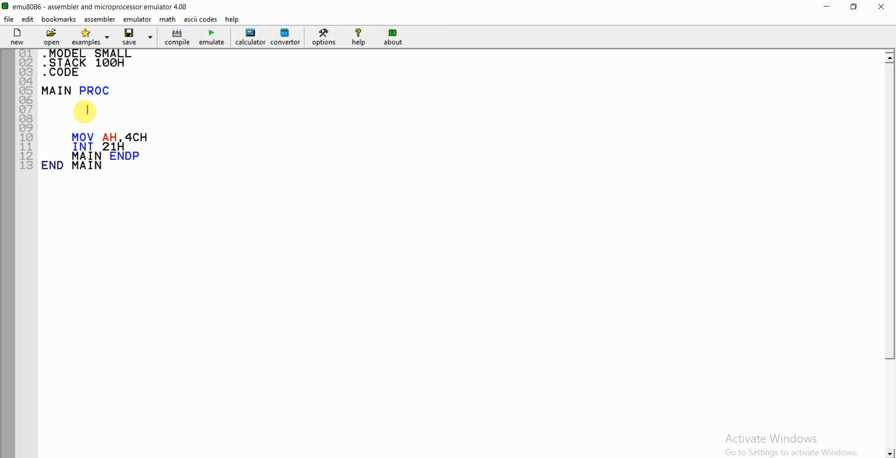
Step: Write MOV AH,2, MOV DL,'S' and INT 21H on lines 7–9 to display a character
text(MOV AH,)
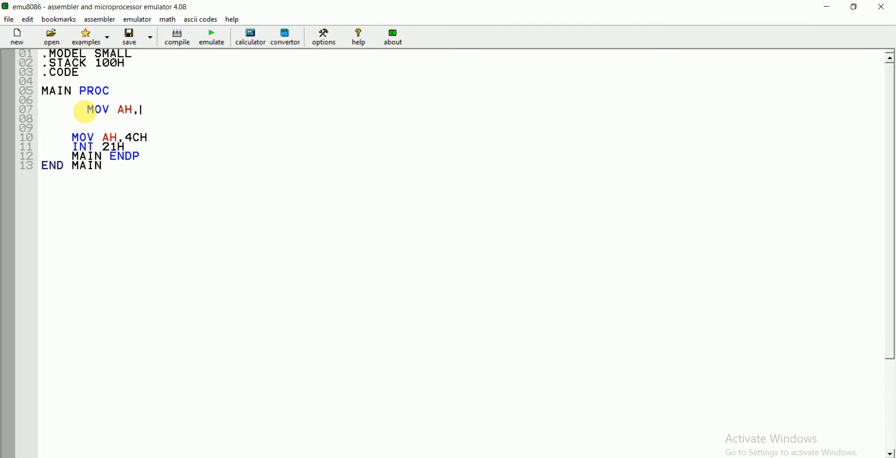
text(2)
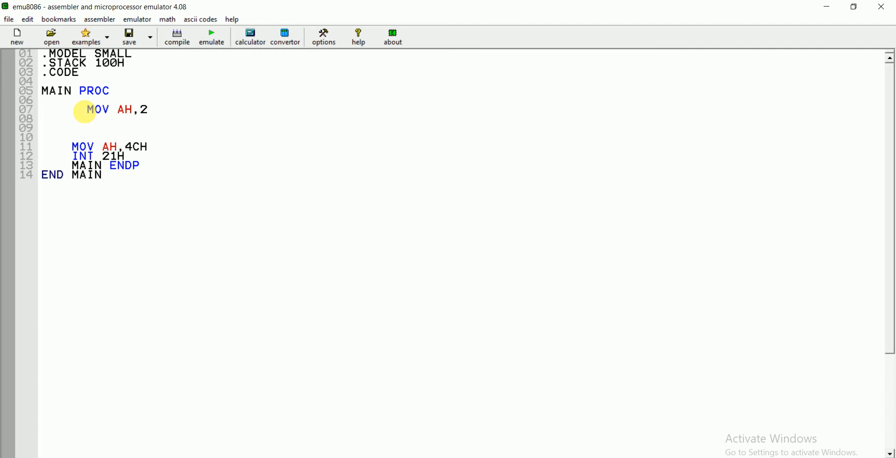
click(86, 119)
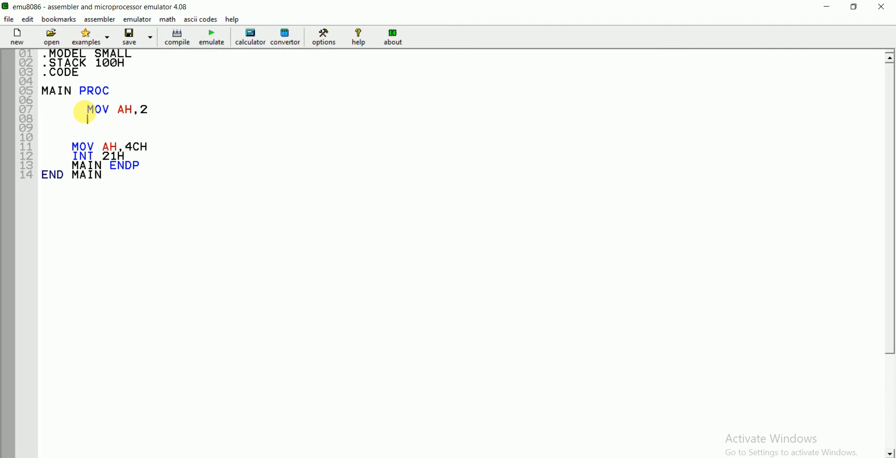
text(MOV)
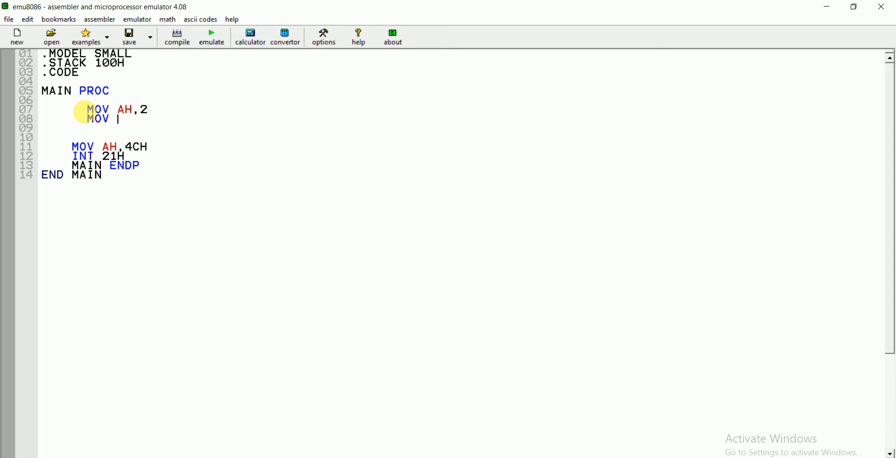
text(DL,)
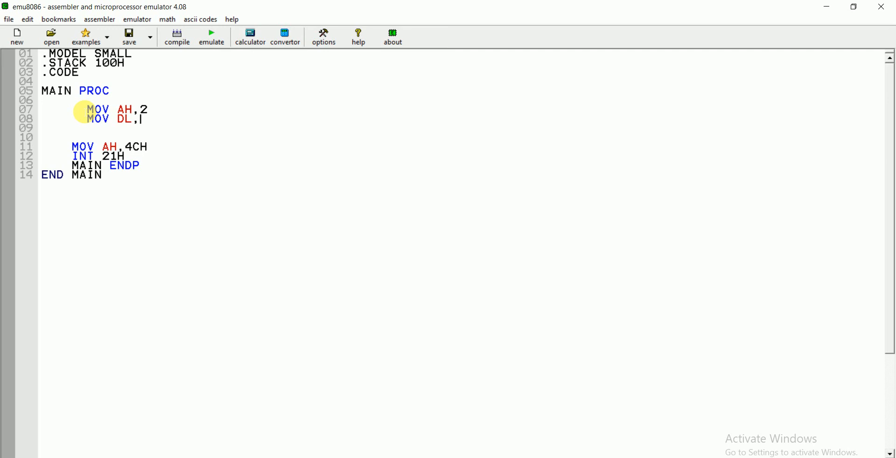
text('S')
click(160, 128)
text(I)
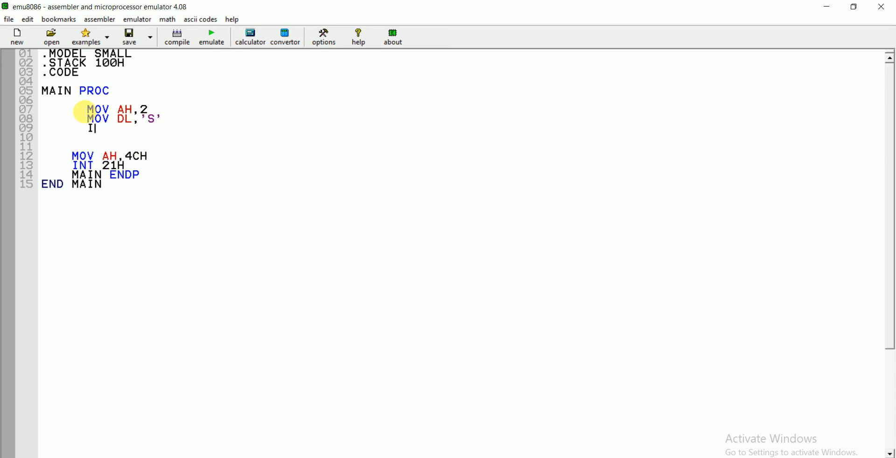
text(NT 21H)
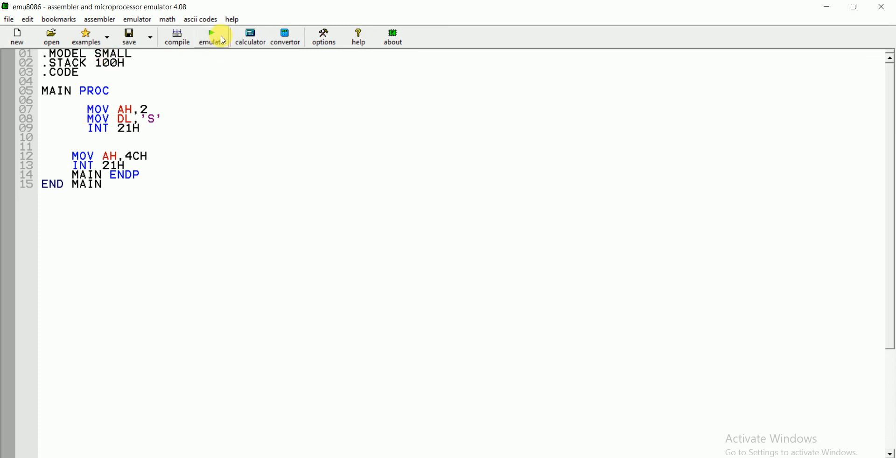
Step: Emulate and run the program to print S, then close the emulator windows
click(211, 38)
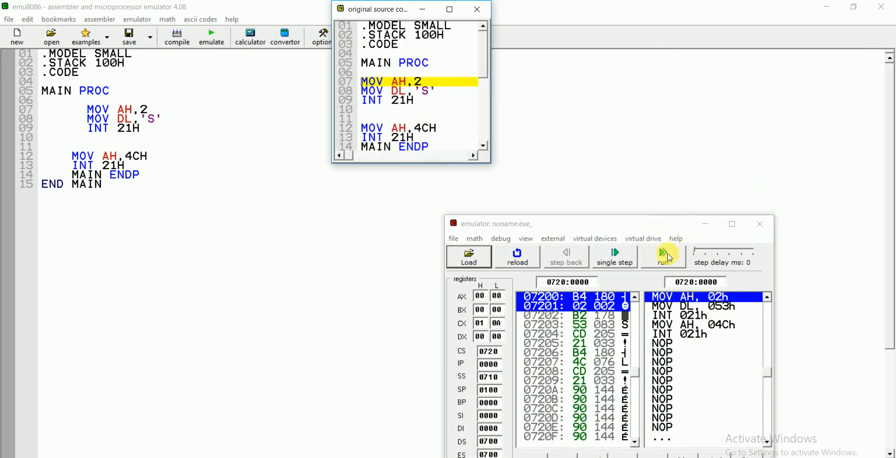
click(663, 253)
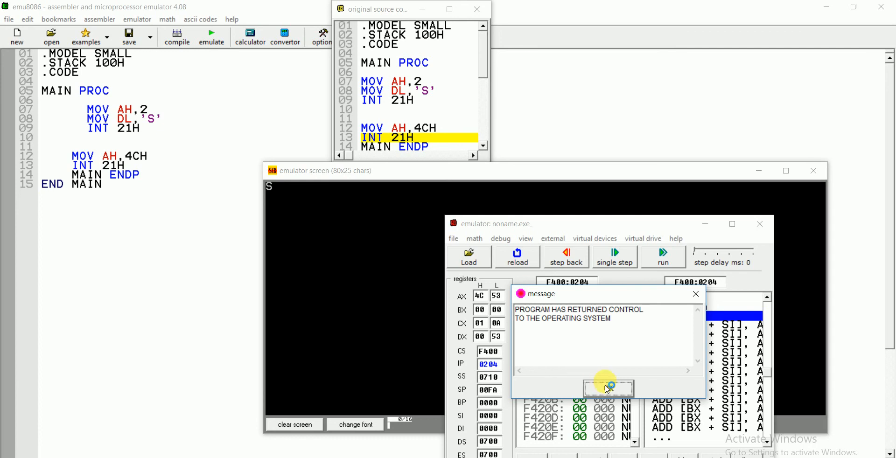
click(608, 388)
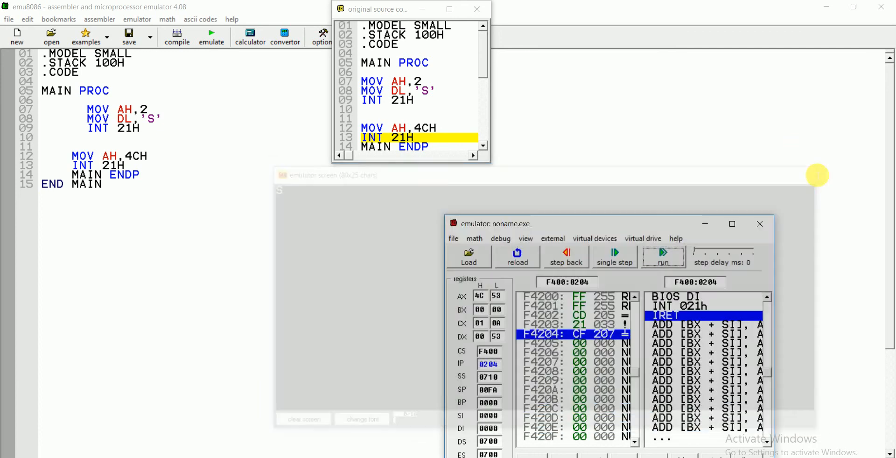
click(476, 9)
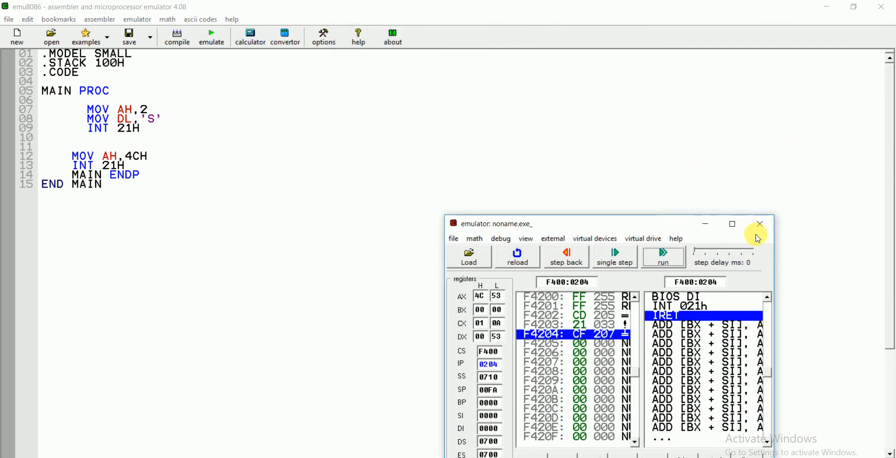
click(760, 223)
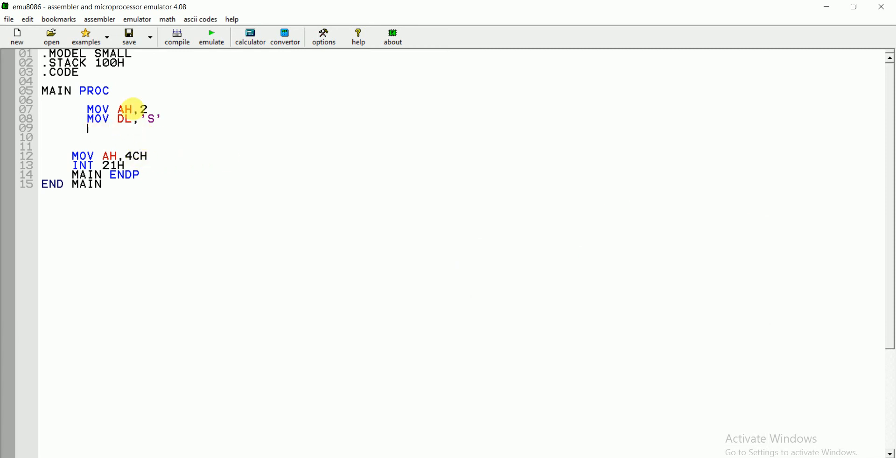
click(211, 36)
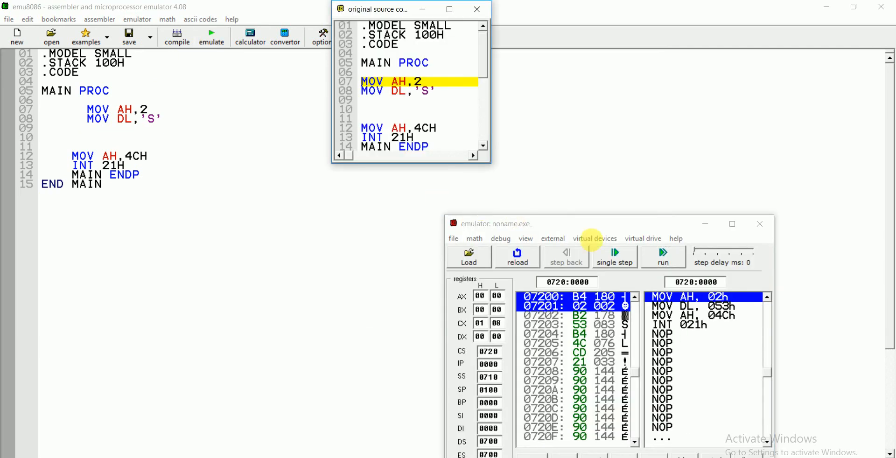
click(663, 255)
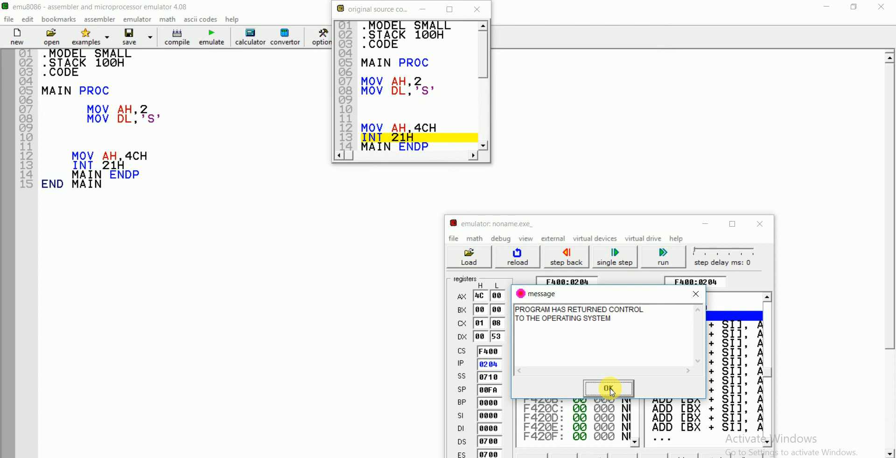
click(608, 389)
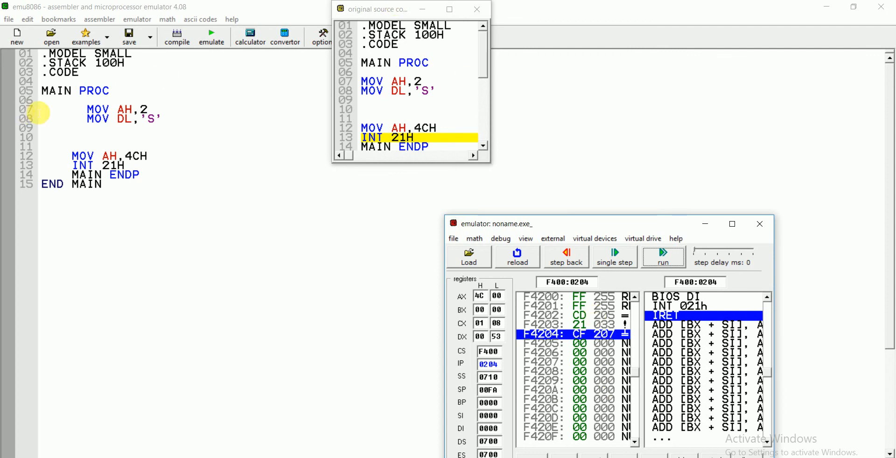
click(476, 9)
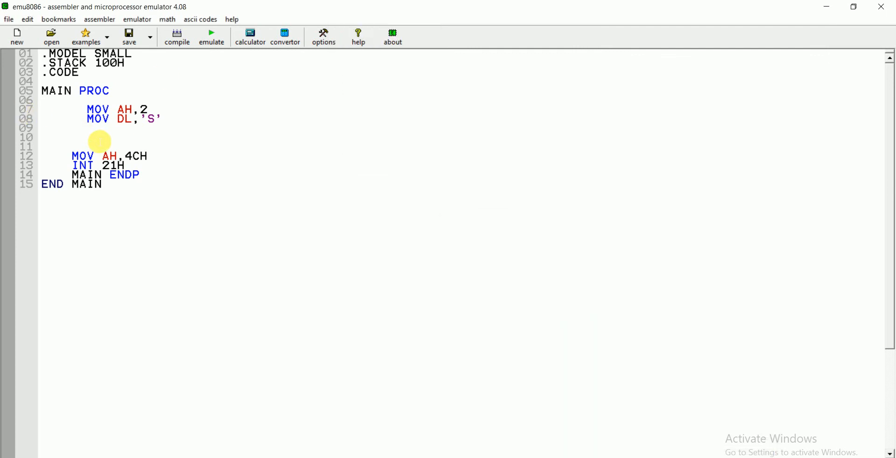
Step: Retype INT 21H on line 9 and run the program again, printing S
text(INT 21H)
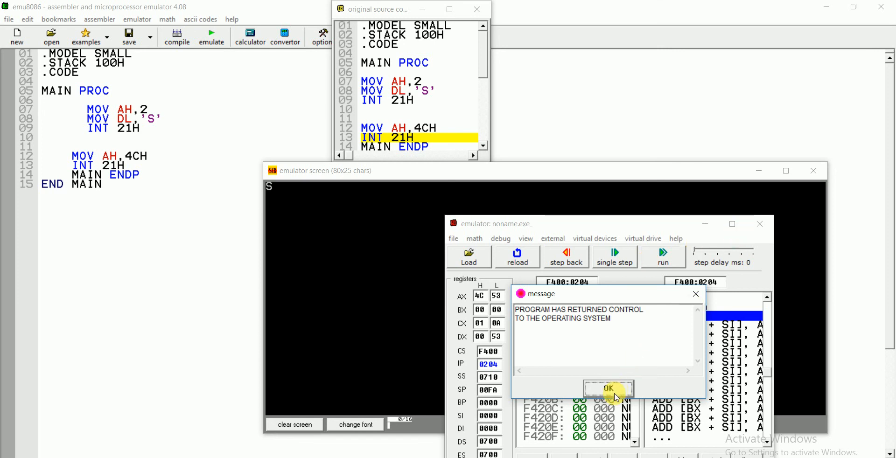
click(608, 389)
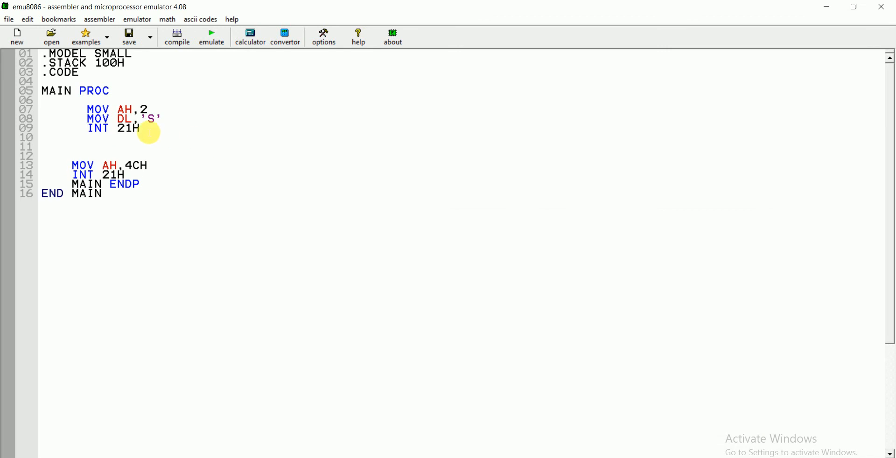
Step: Add a second INT 21H, run the program to print SS, then close the emulator
text(INT 21H)
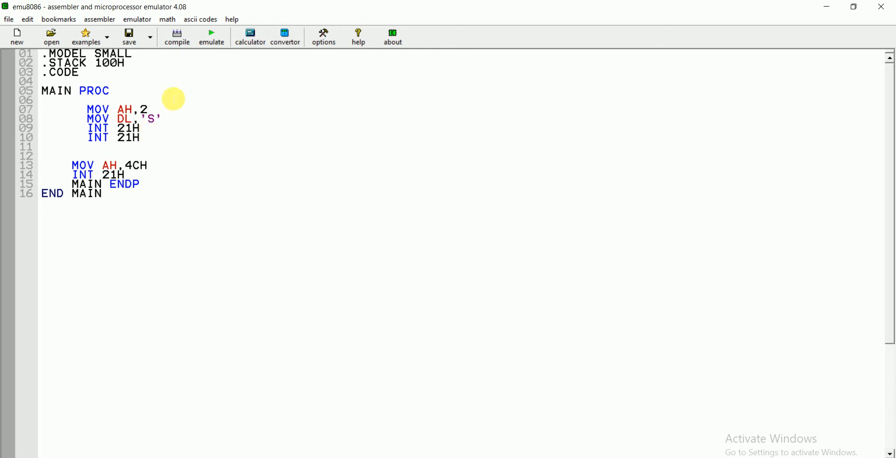
click(210, 36)
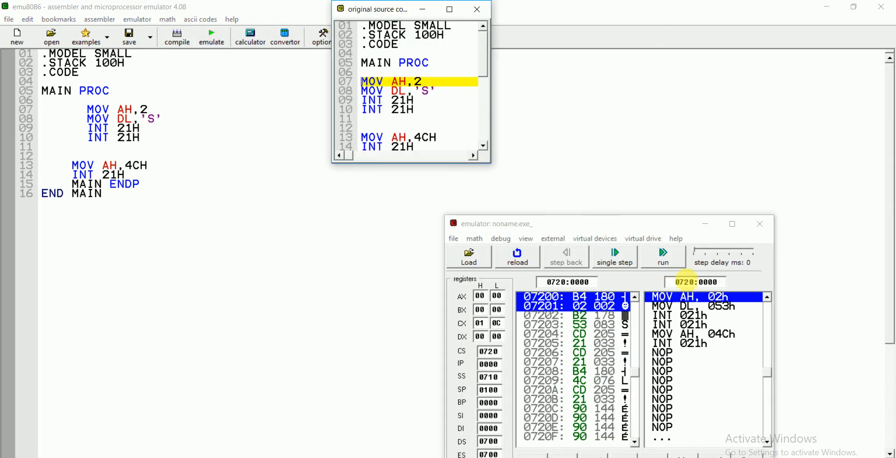
click(663, 256)
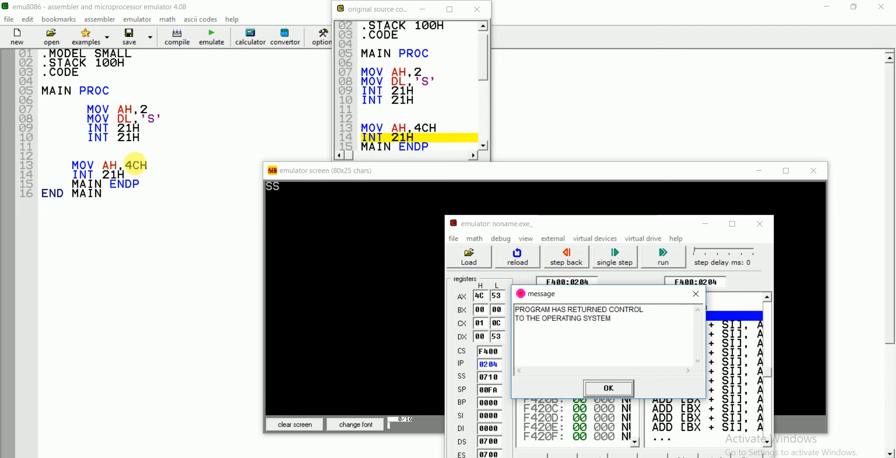
click(609, 387)
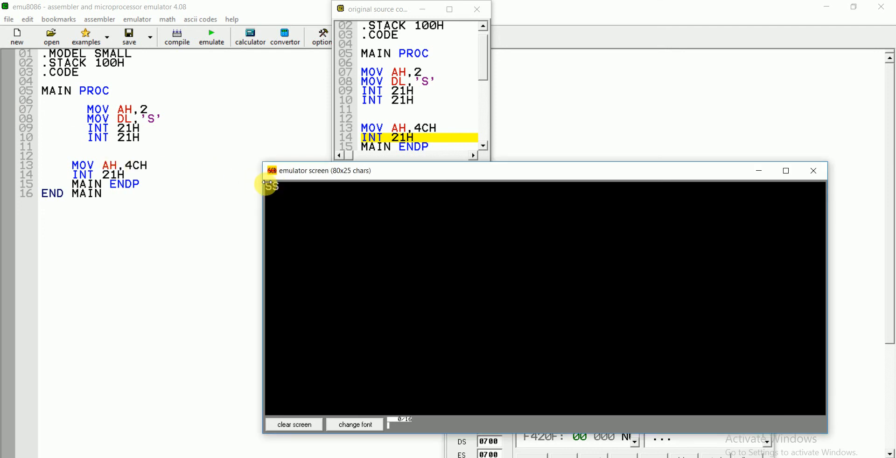
click(211, 37)
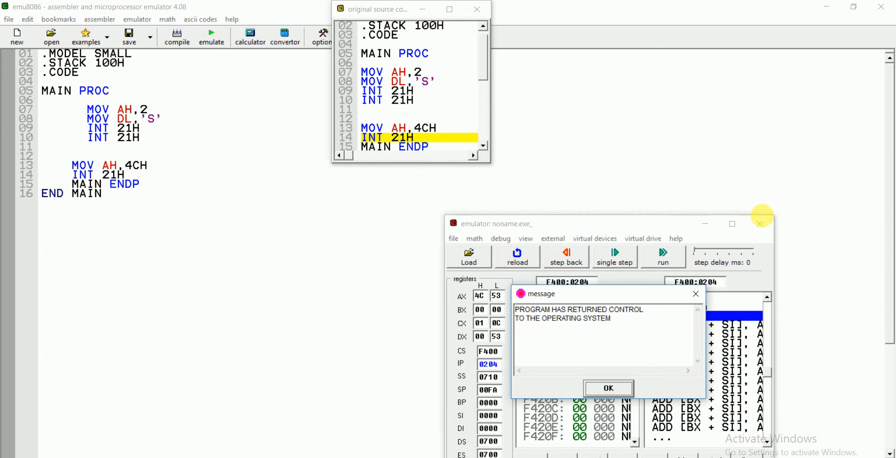
click(760, 223)
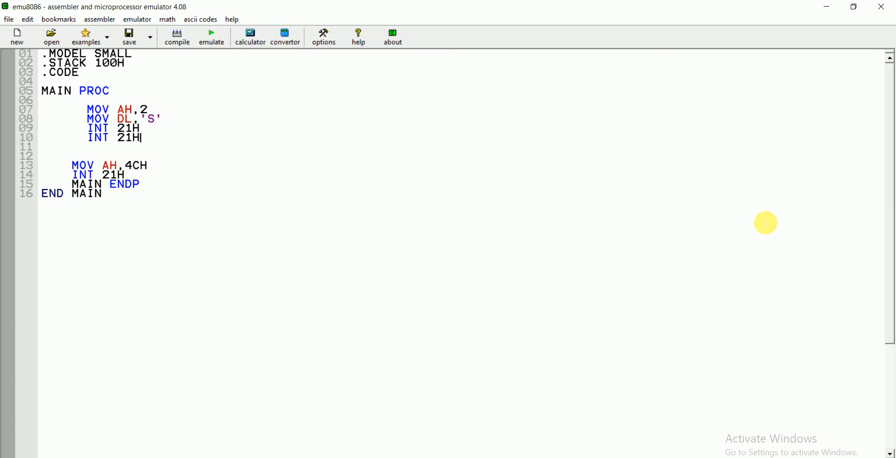
Step: Delete the duplicate INT 21H on line 10, leaving a single display call
key(BackSpace)
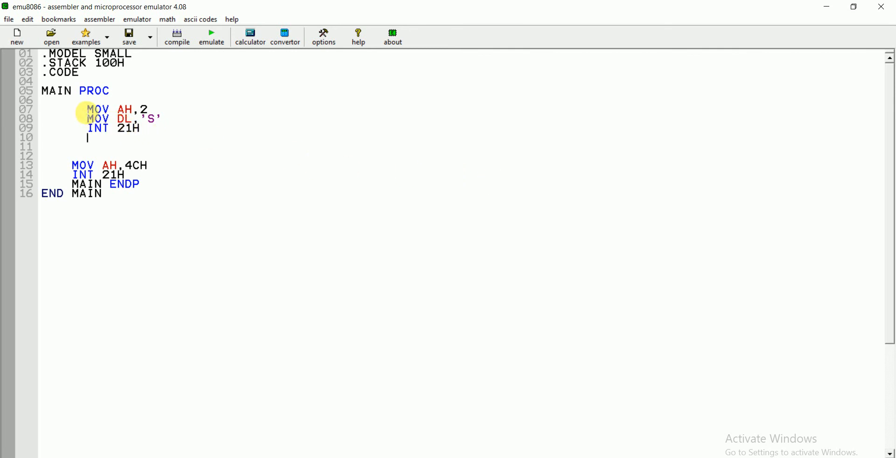
drag(86, 109, 142, 131)
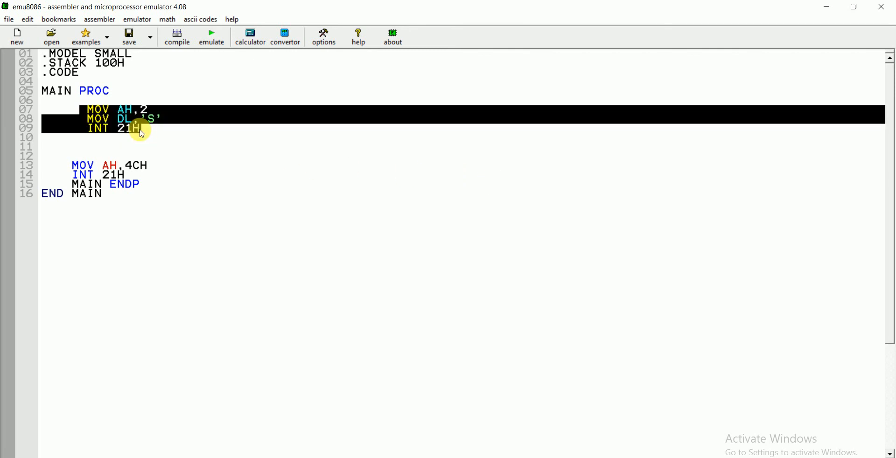
click(142, 134)
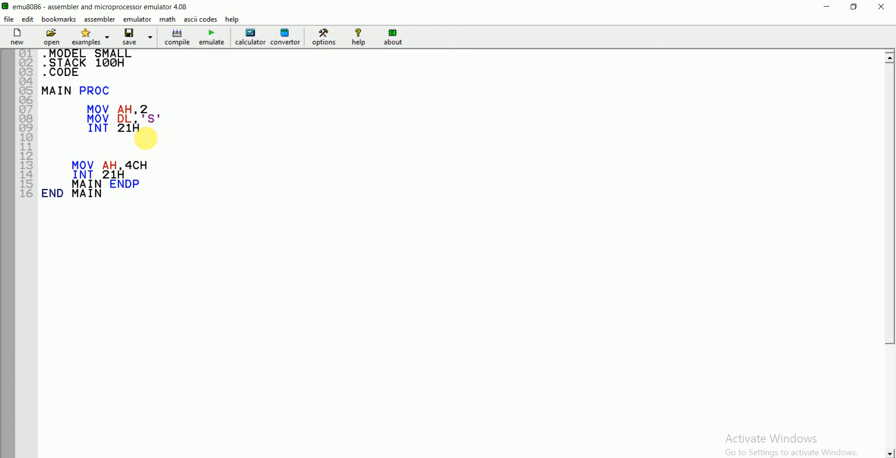
click(141, 127)
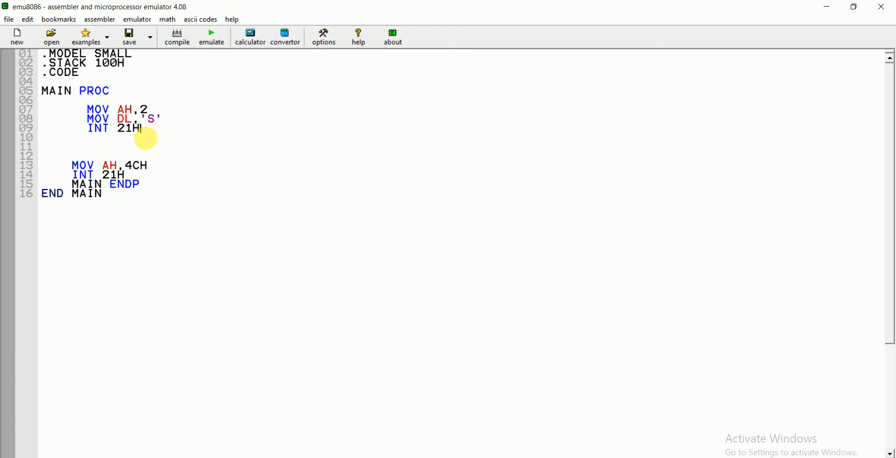